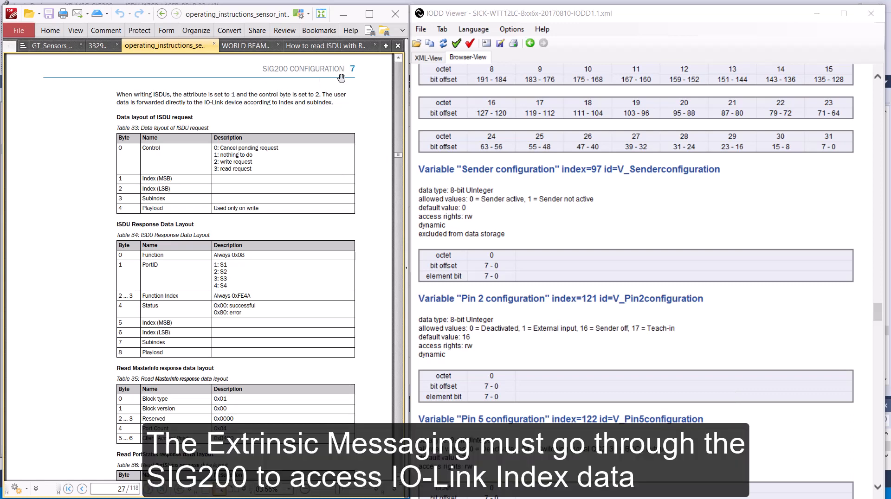
mouse_move(74, 105)
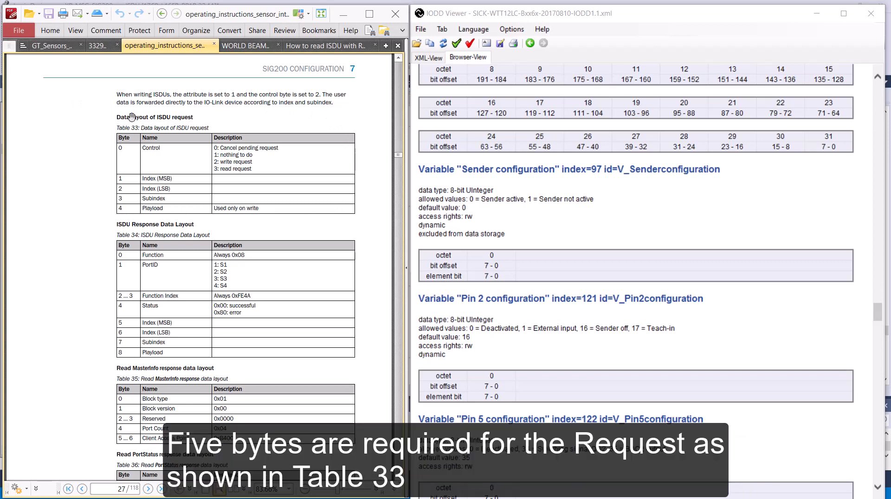
mouse_move(331, 197)
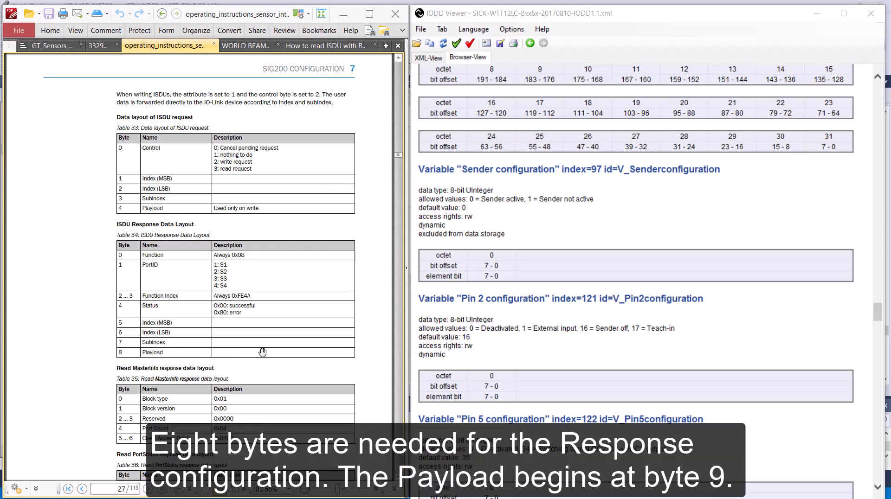
mouse_move(88, 216)
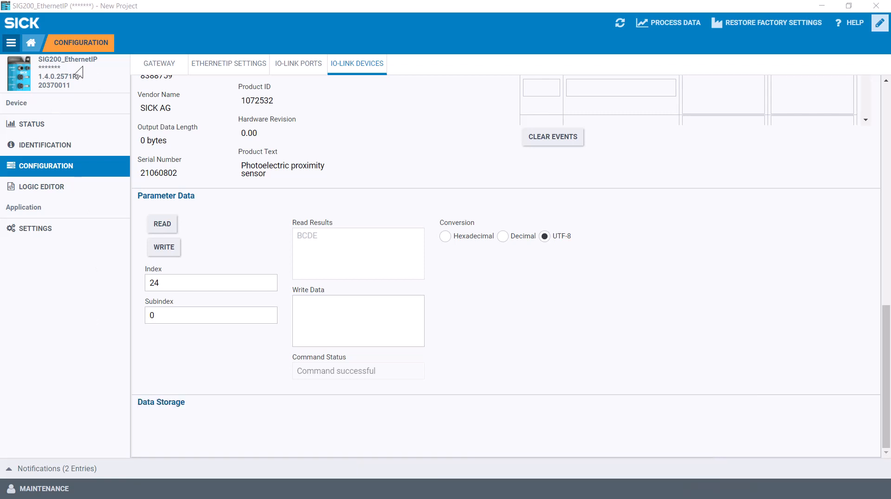
mouse_move(62, 124)
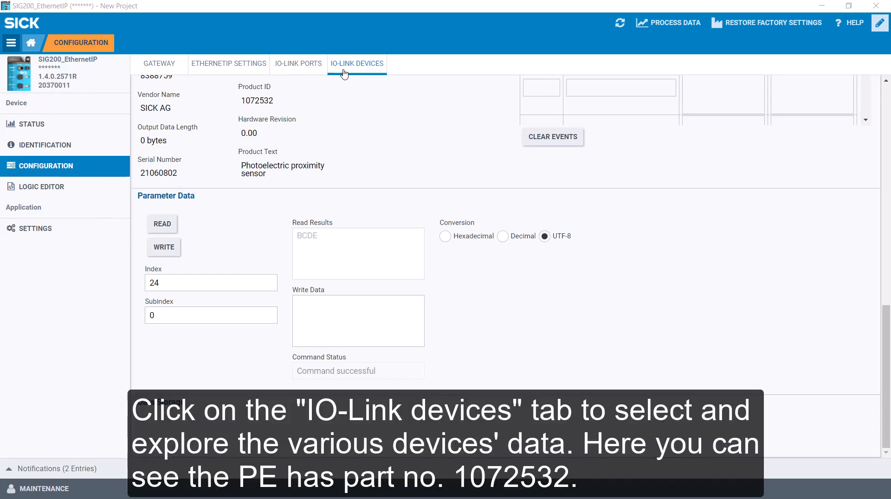
mouse_move(365, 72)
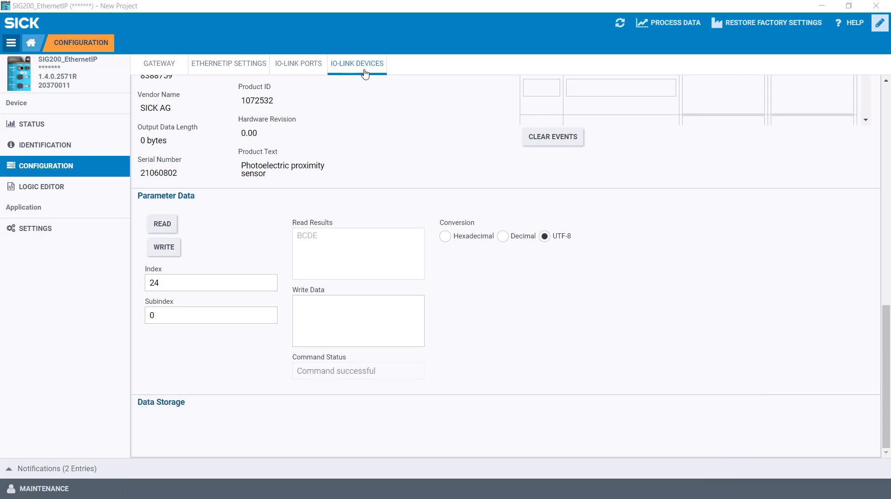
mouse_move(243, 114)
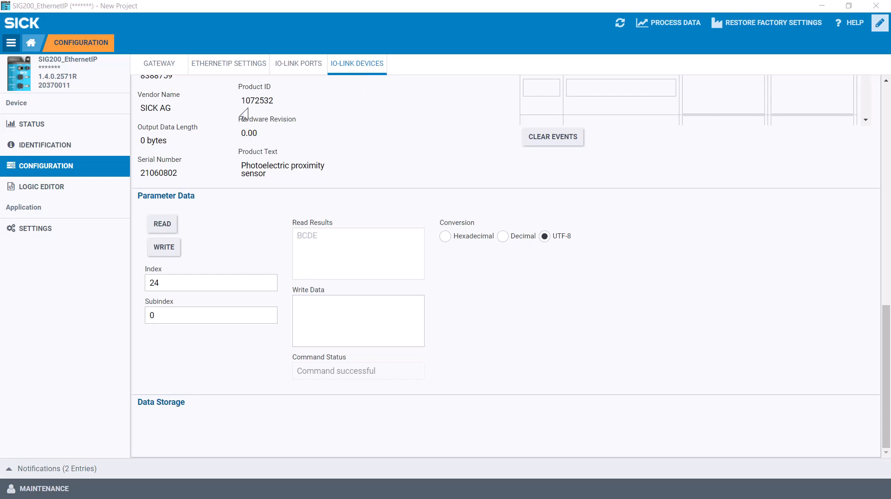
mouse_move(271, 116)
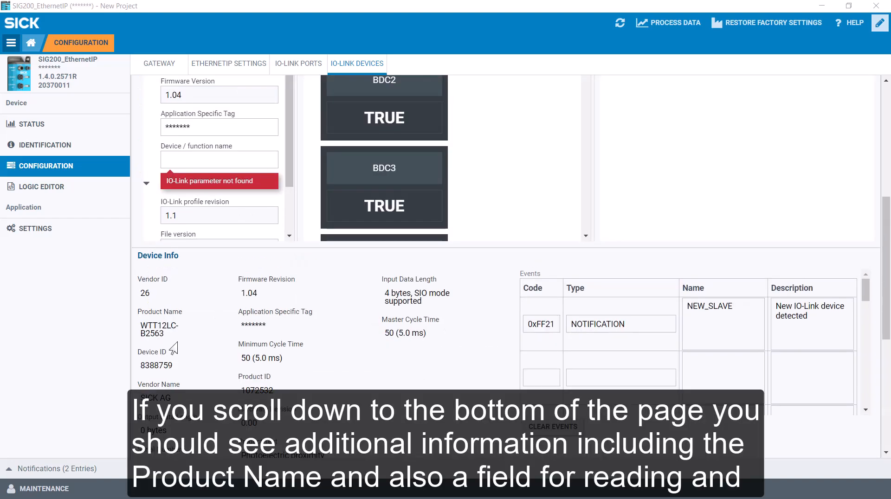
mouse_move(167, 347)
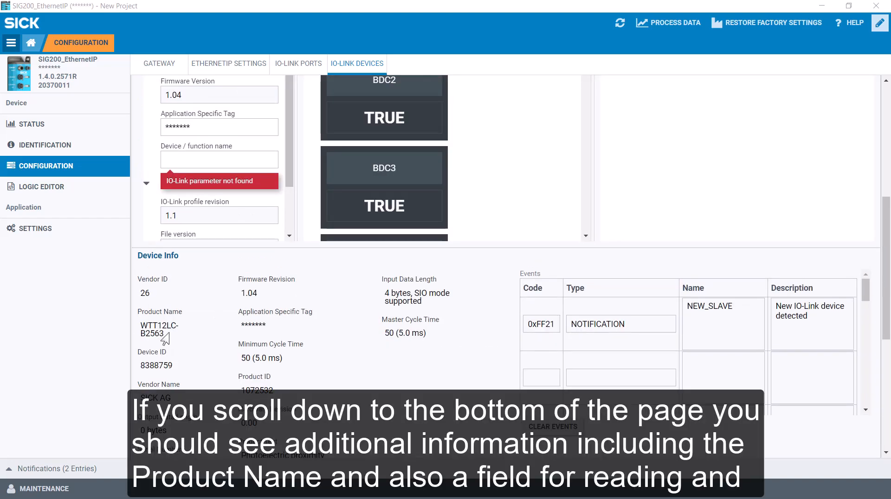
- Read index 97, subindex 0, and display its value 00 in hexadecimal
scroll(down, 3)
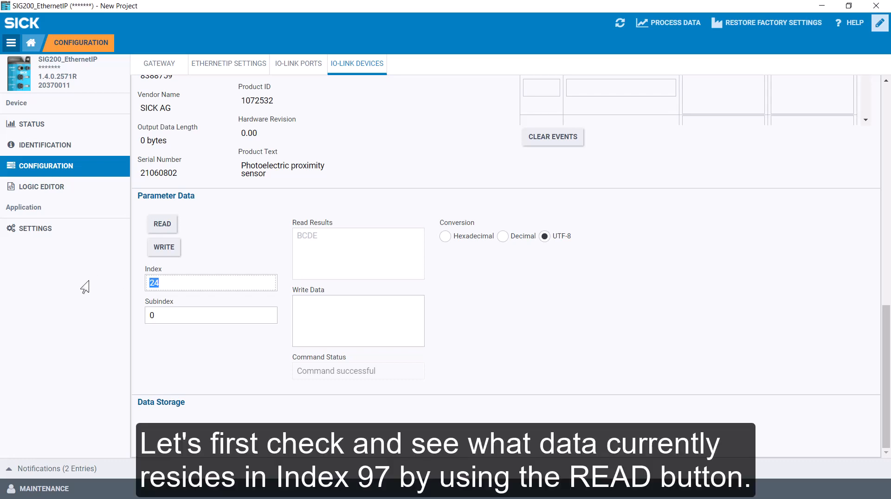
text(97)
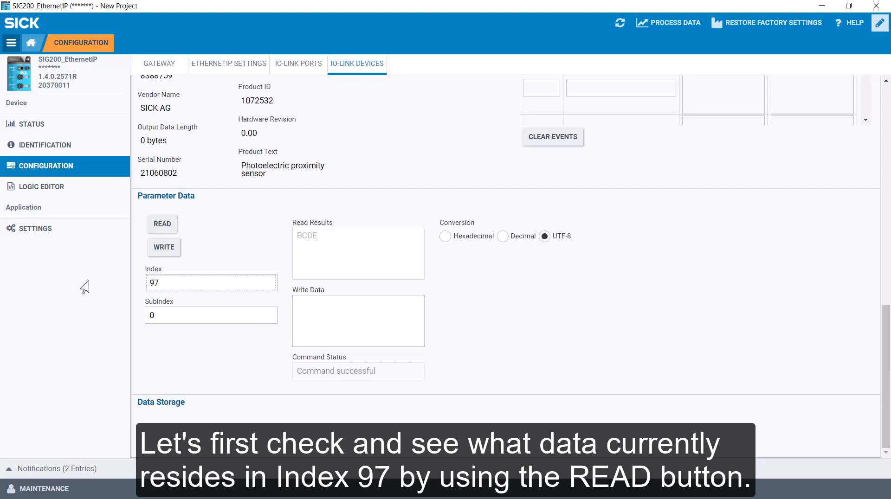
click(162, 224)
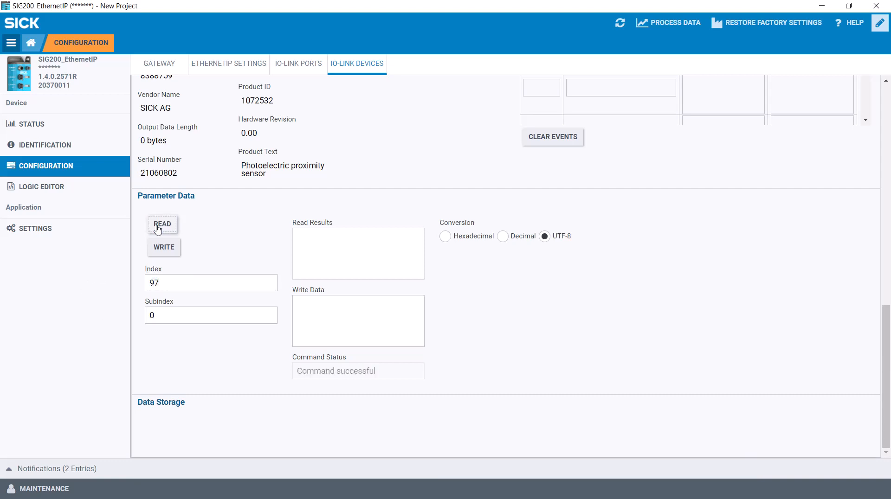
click(445, 236)
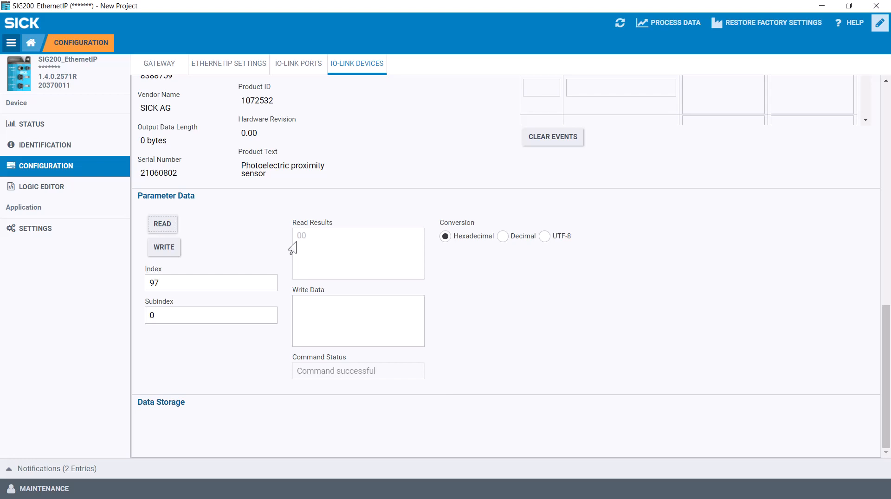
mouse_move(121, 74)
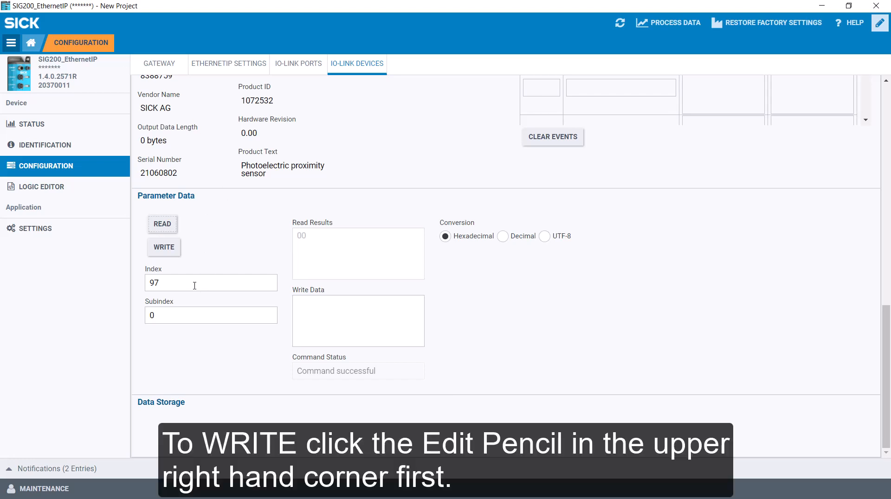
mouse_move(781, 76)
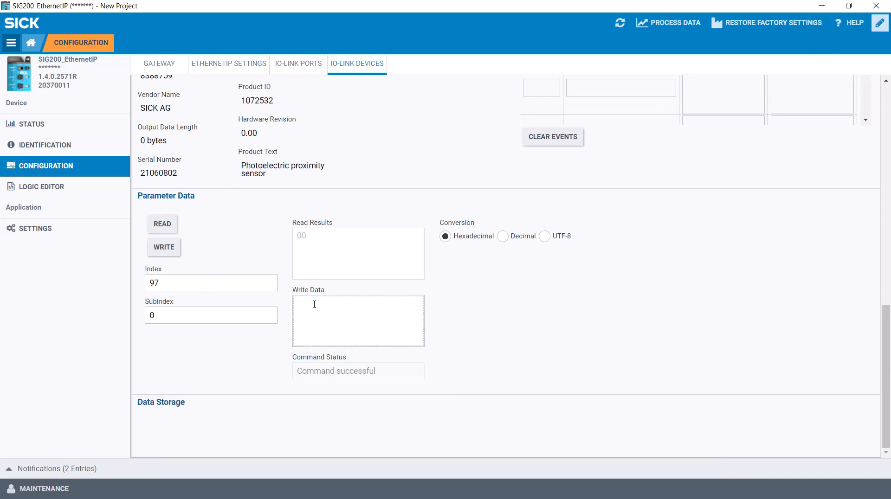
- Write 01 to index 97 and read it back to verify
text(01)
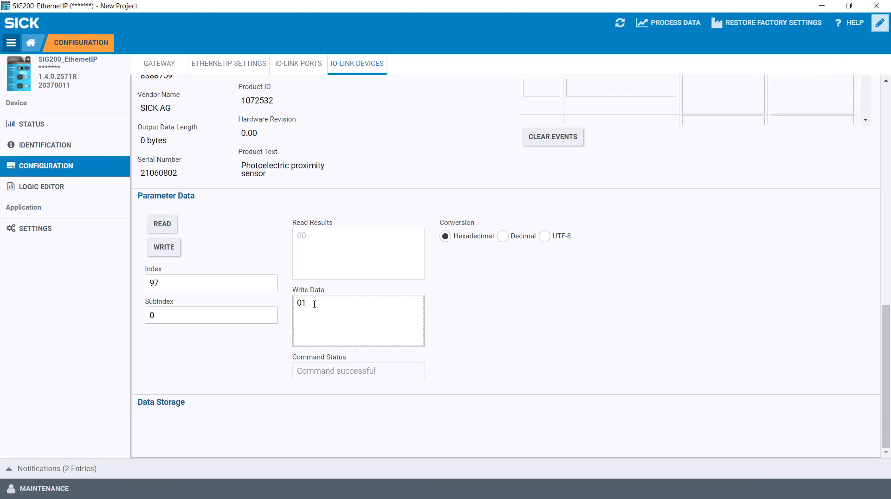
click(163, 247)
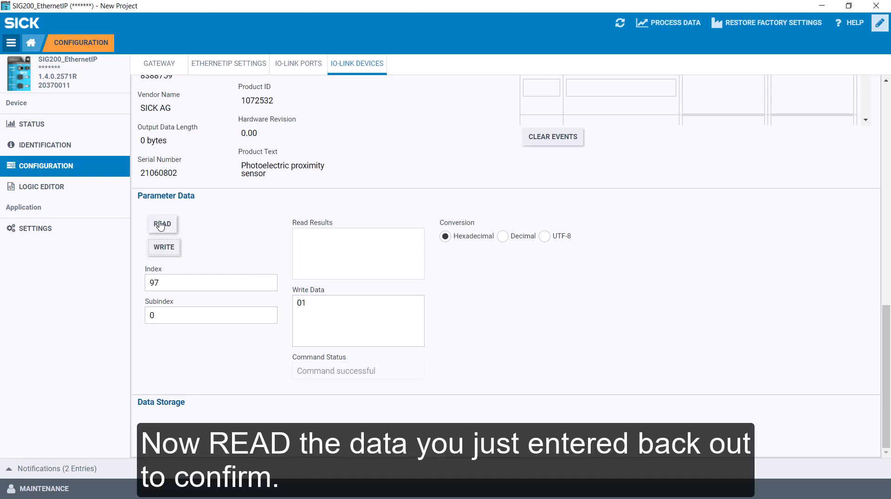
click(161, 225)
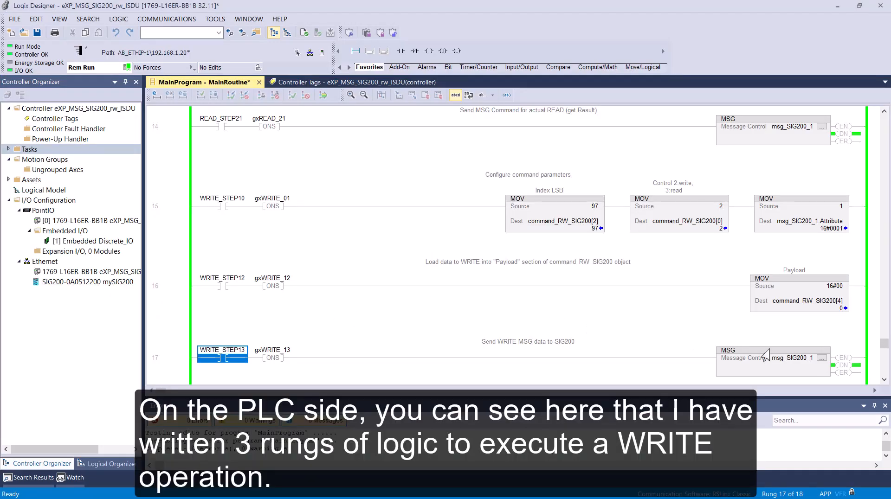
- Open the Message Configuration of the msg_SIG200_1 WRITE instruction in rung 17
click(823, 358)
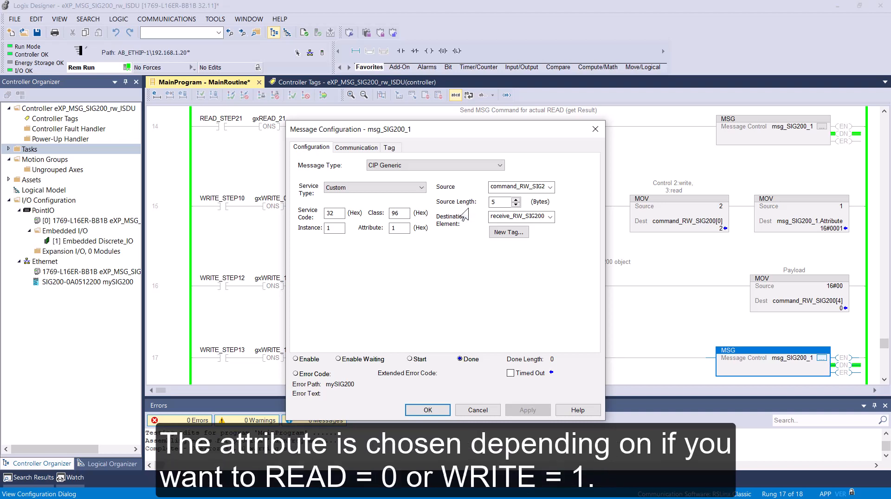
mouse_move(454, 216)
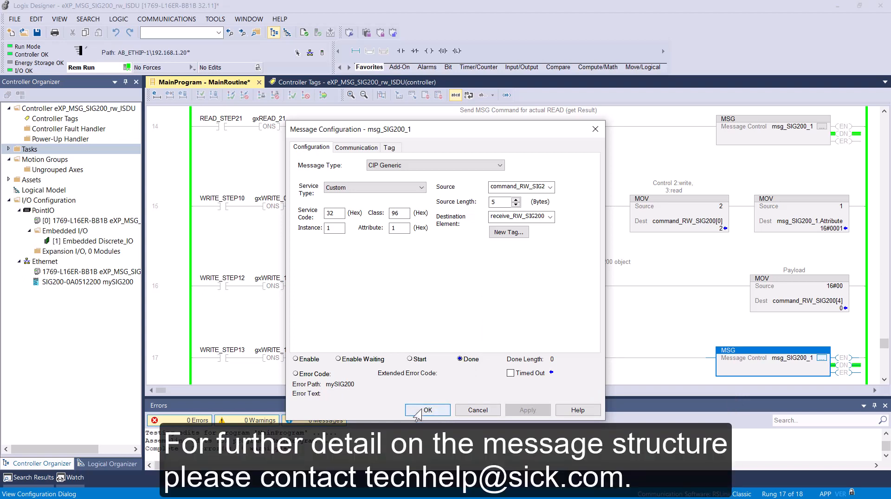
- Close Message Configuration and inspect the WRITE_STEP12 and WRITE_STEP13 contacts in rungs 16–17
click(428, 410)
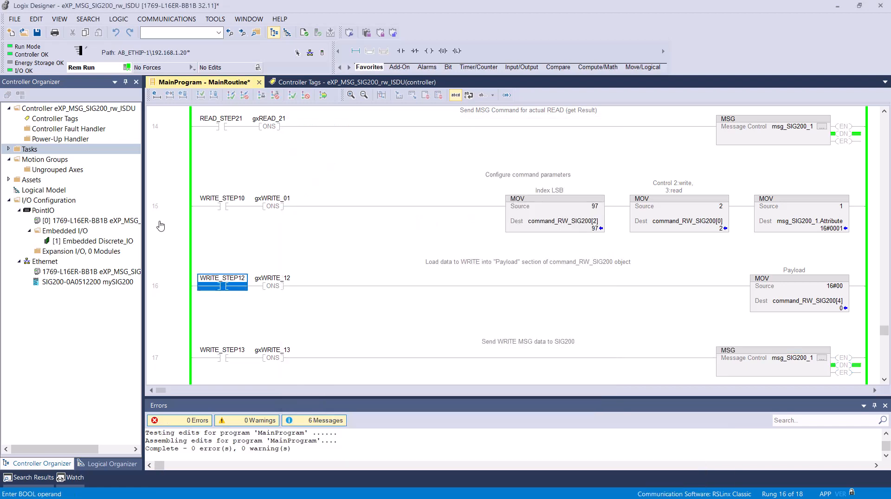
mouse_move(225, 317)
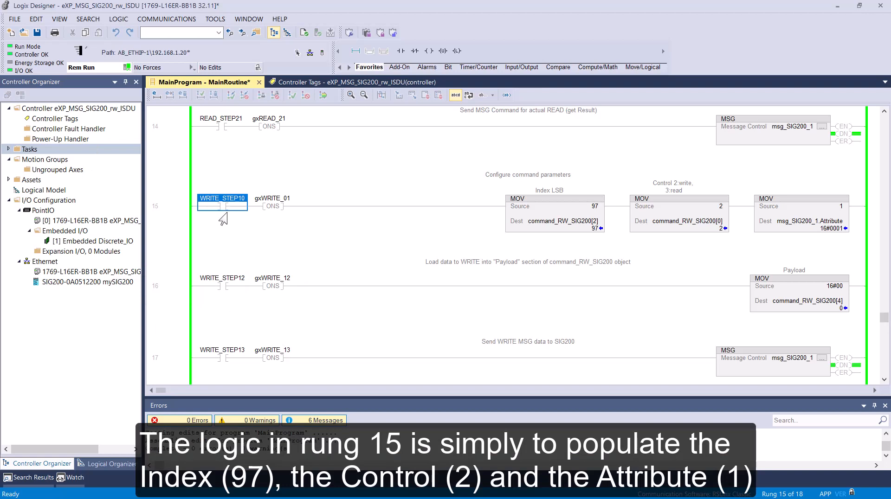
mouse_move(601, 246)
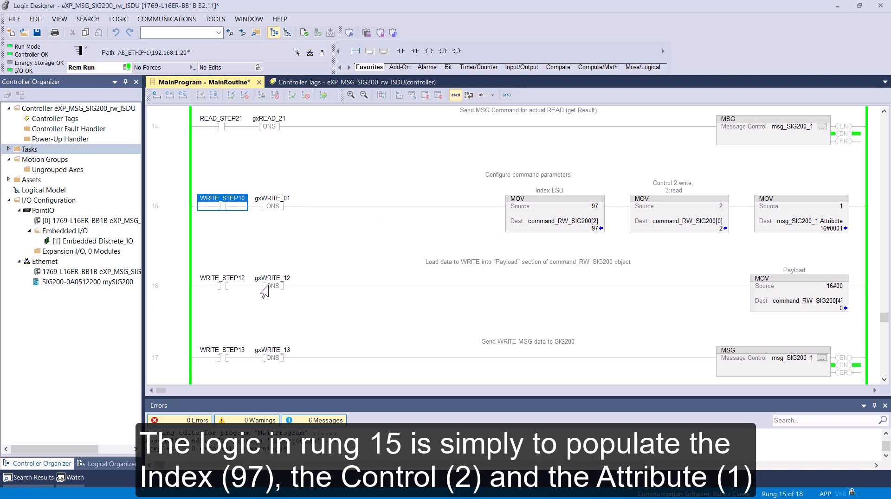
click(222, 286)
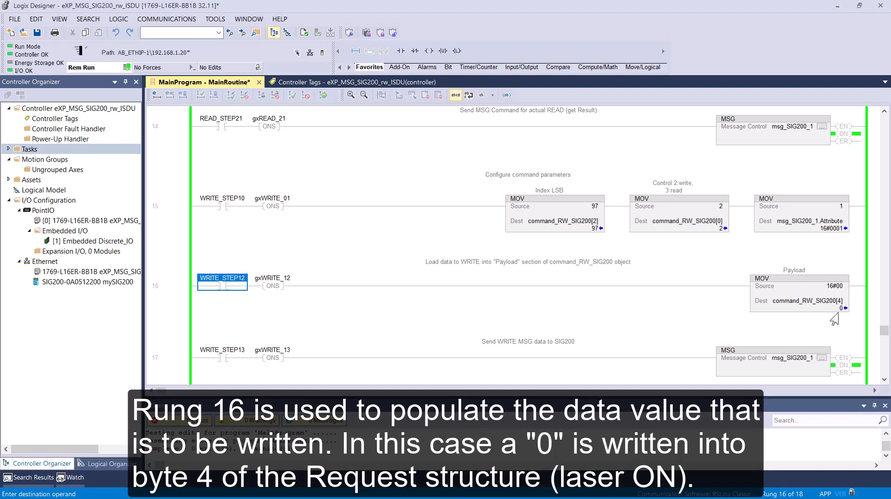
mouse_move(593, 240)
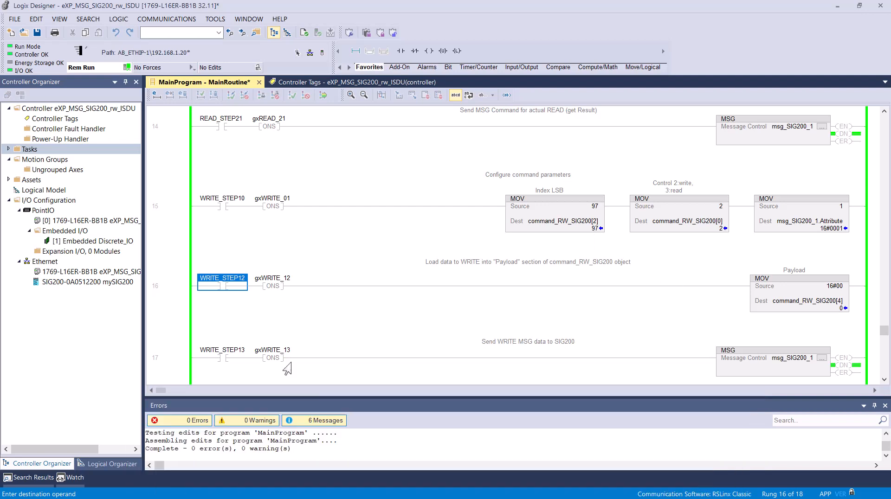
click(222, 349)
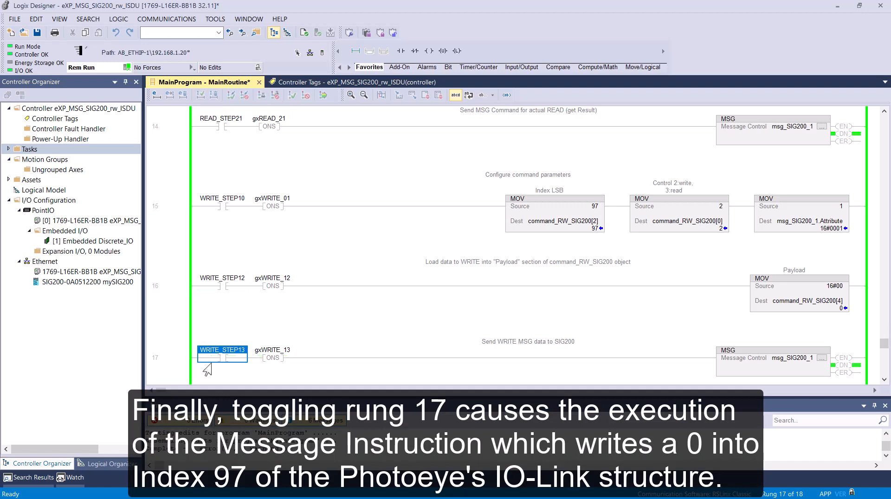
mouse_move(272, 375)
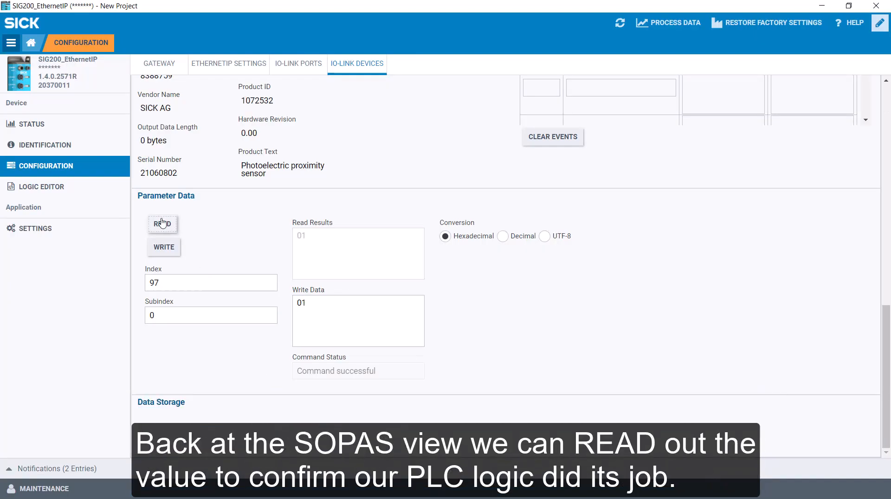
- Read index 97 twice and confirm it now returns 00
click(161, 223)
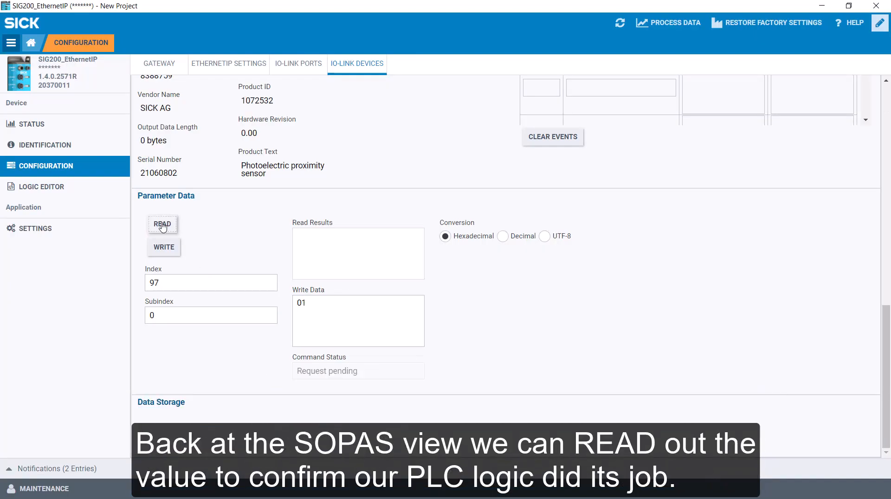
click(162, 224)
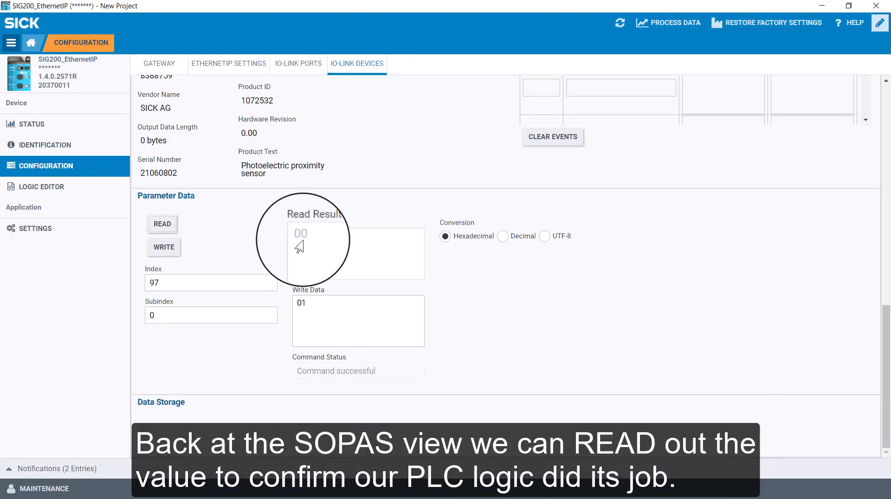